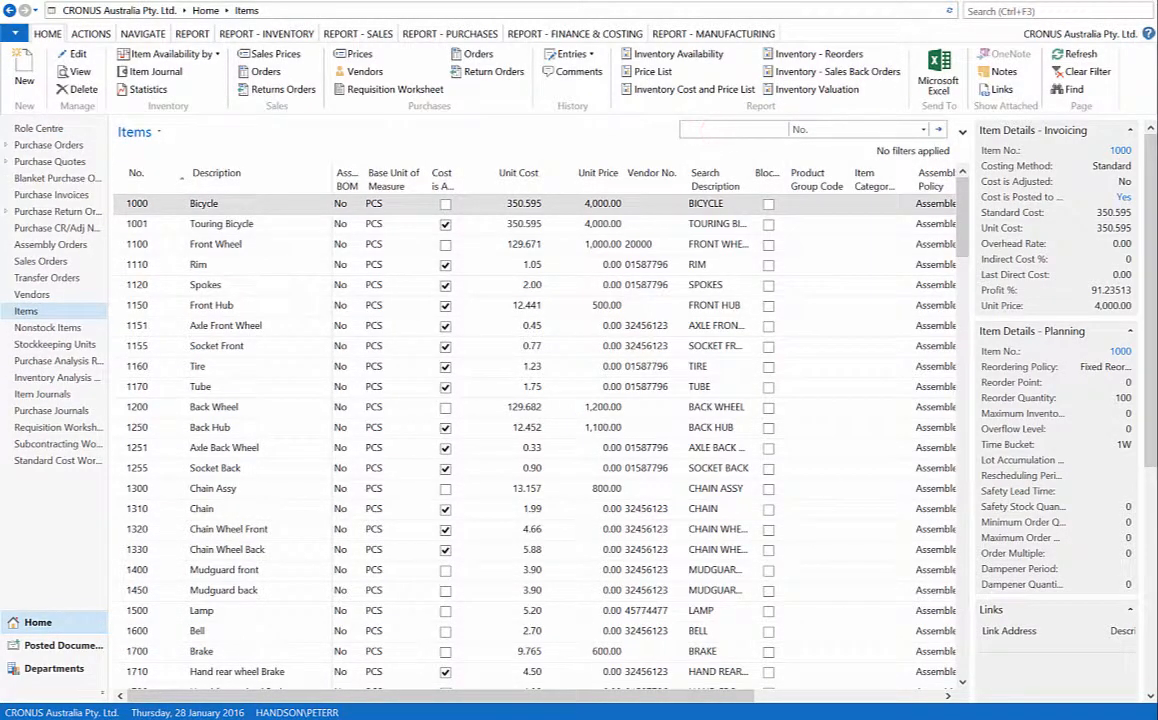
Step: Find item 1900-S, confirm inventory 299 with 3 on purchase order, and close the card
type("1900")
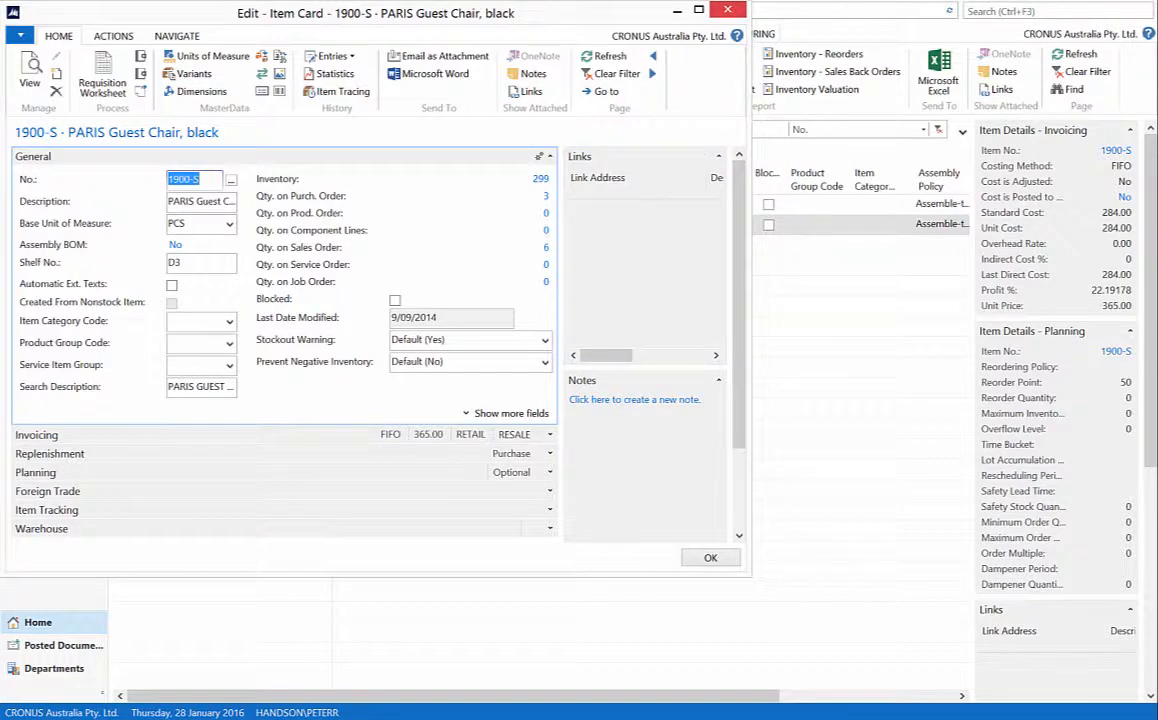
left_click(710, 557)
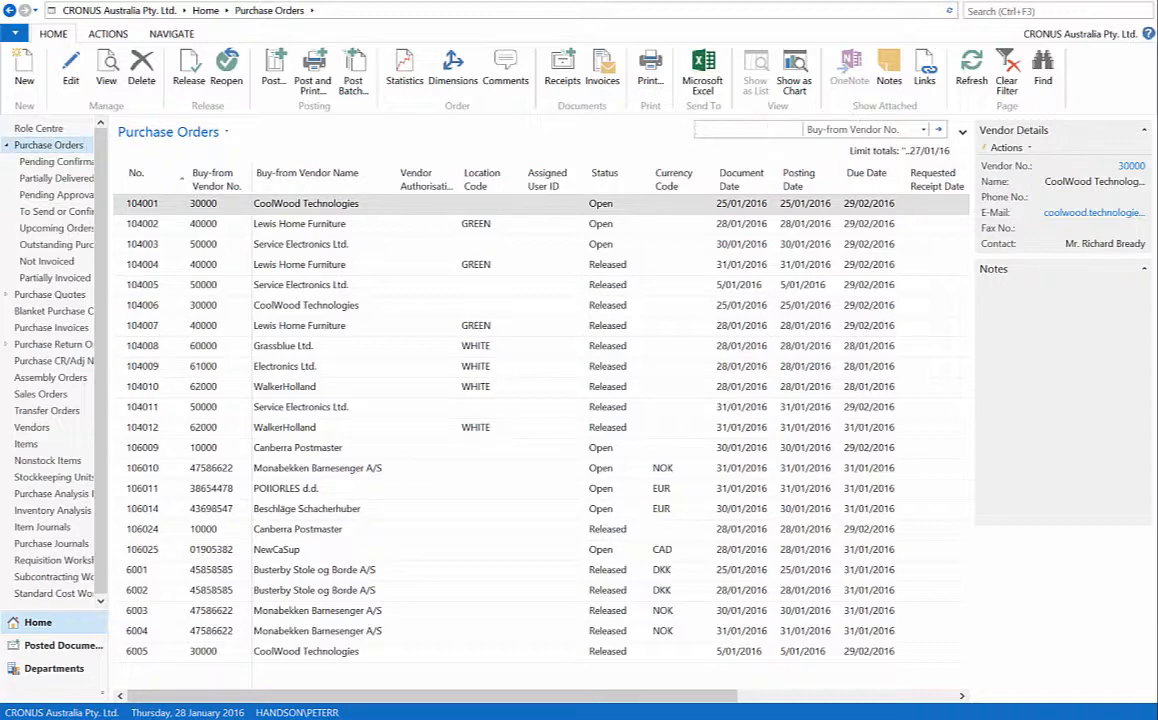
Step: Filter the purchase orders by Buy-from Vendor No. 10000 to find order 106024
type("10000")
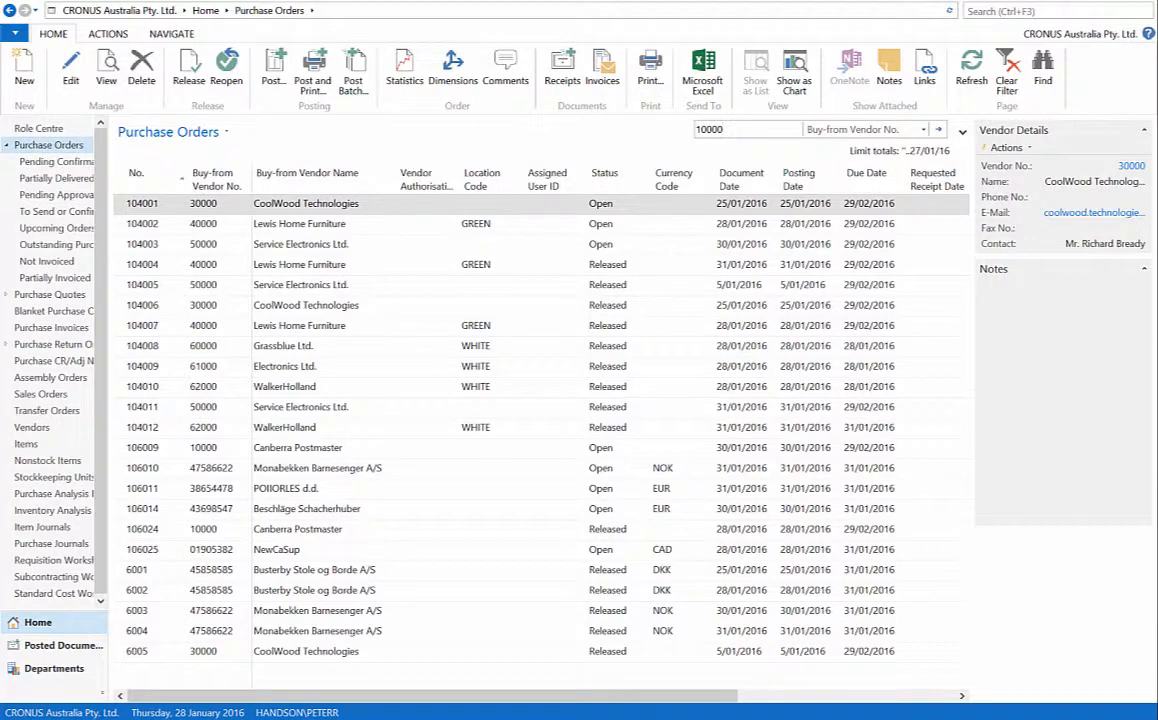
type("10000")
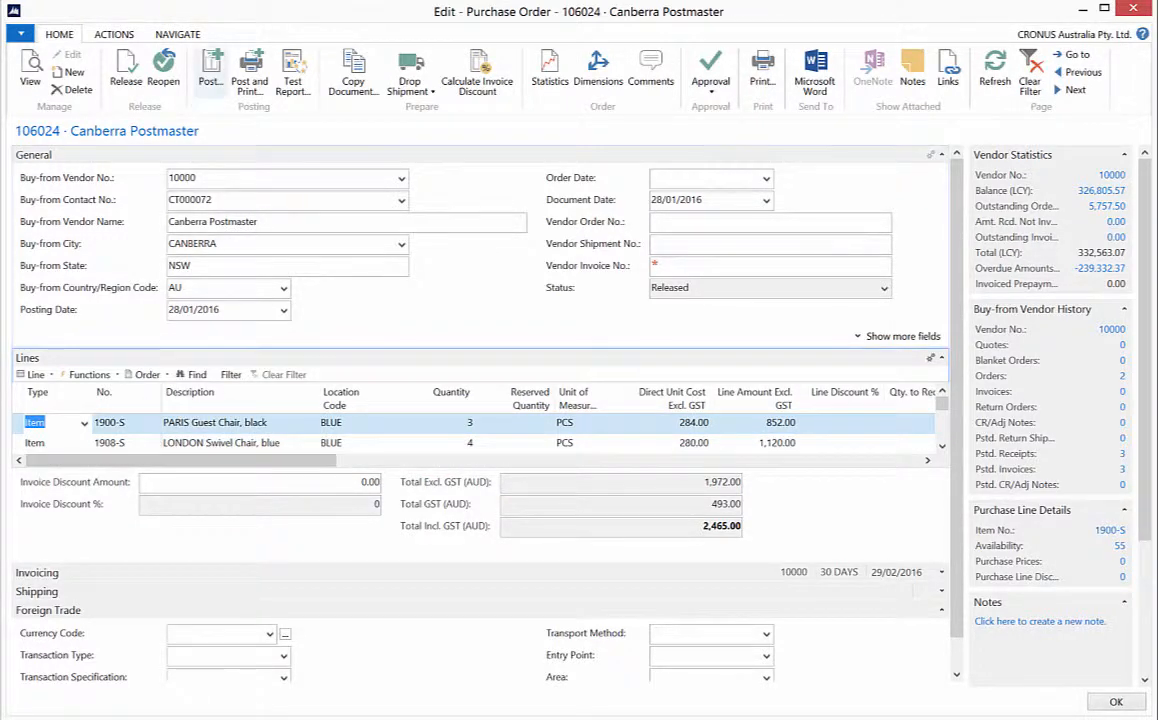
Step: Start posting order 106024, comparing the post options before choosing Receive
left_click(210, 72)
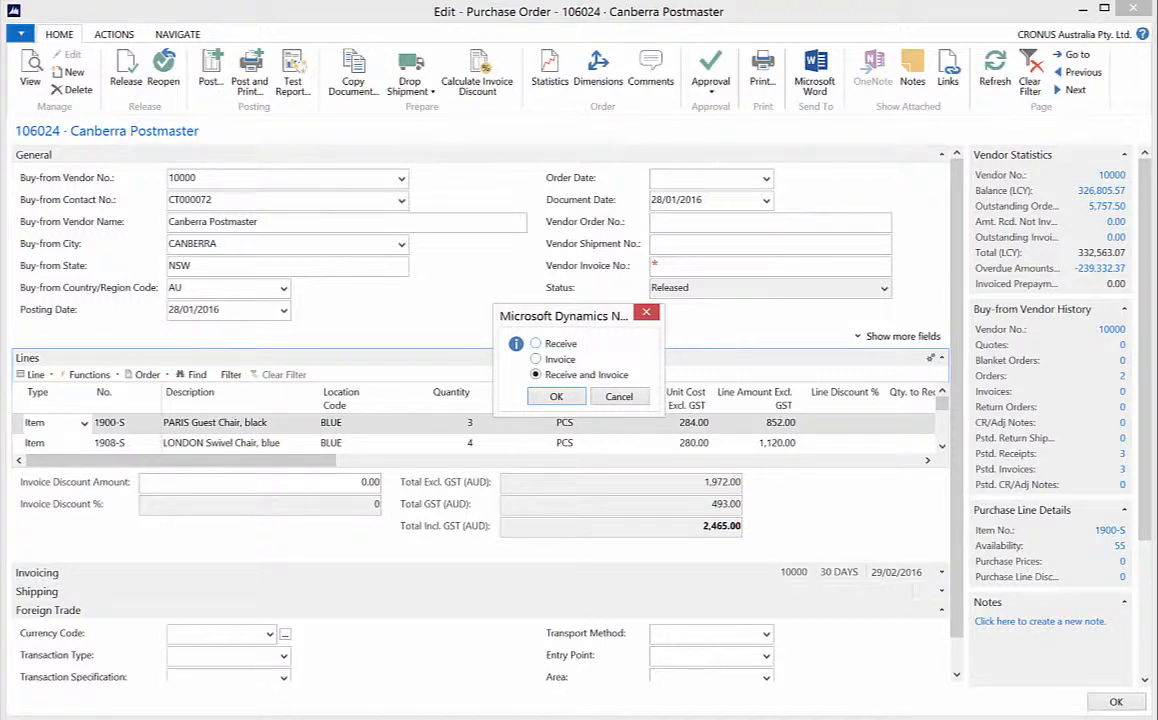
left_click(535, 343)
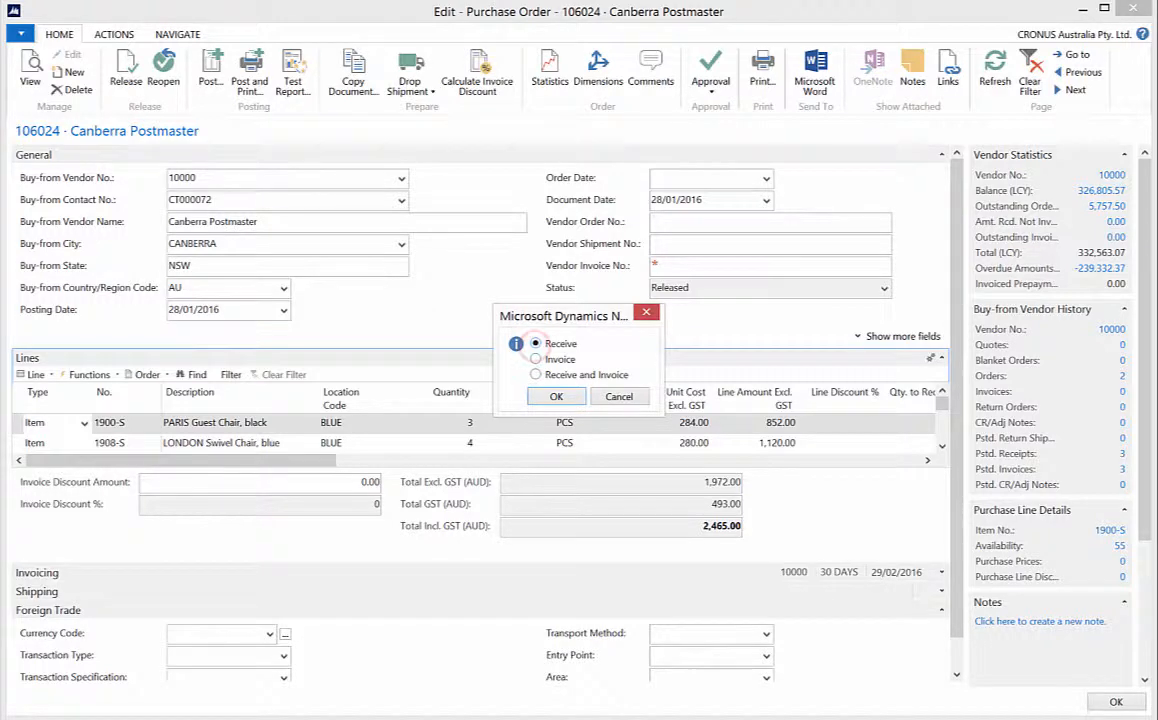
left_click(536, 359)
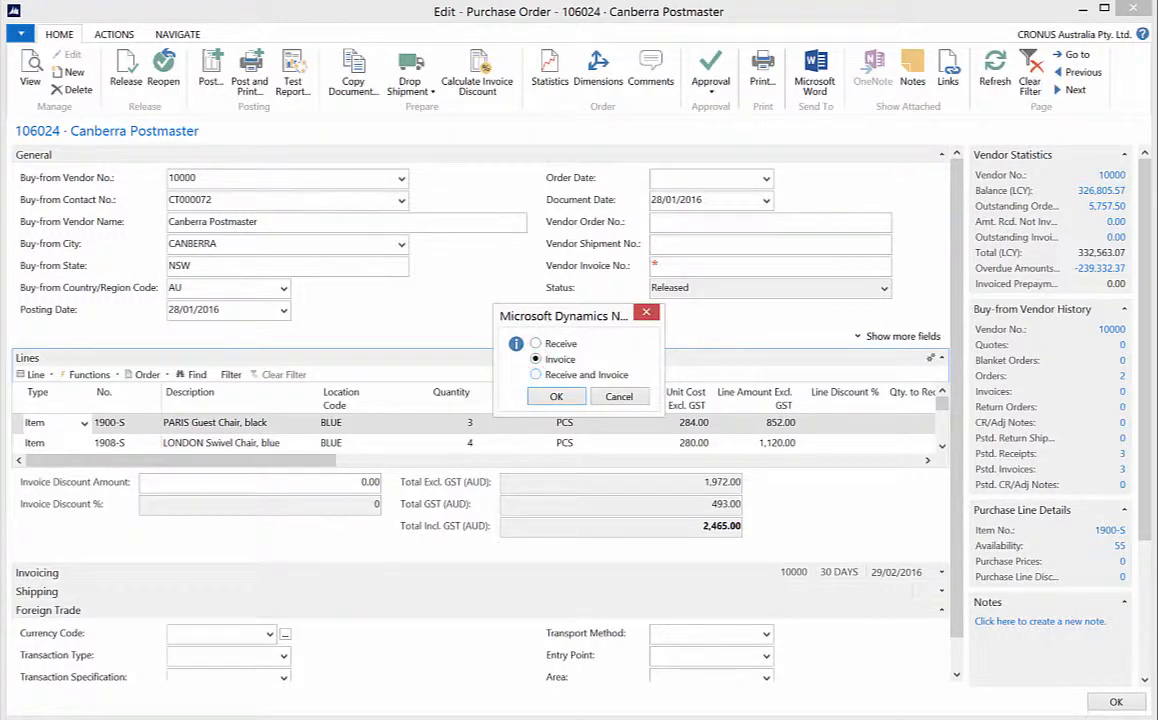
left_click(536, 374)
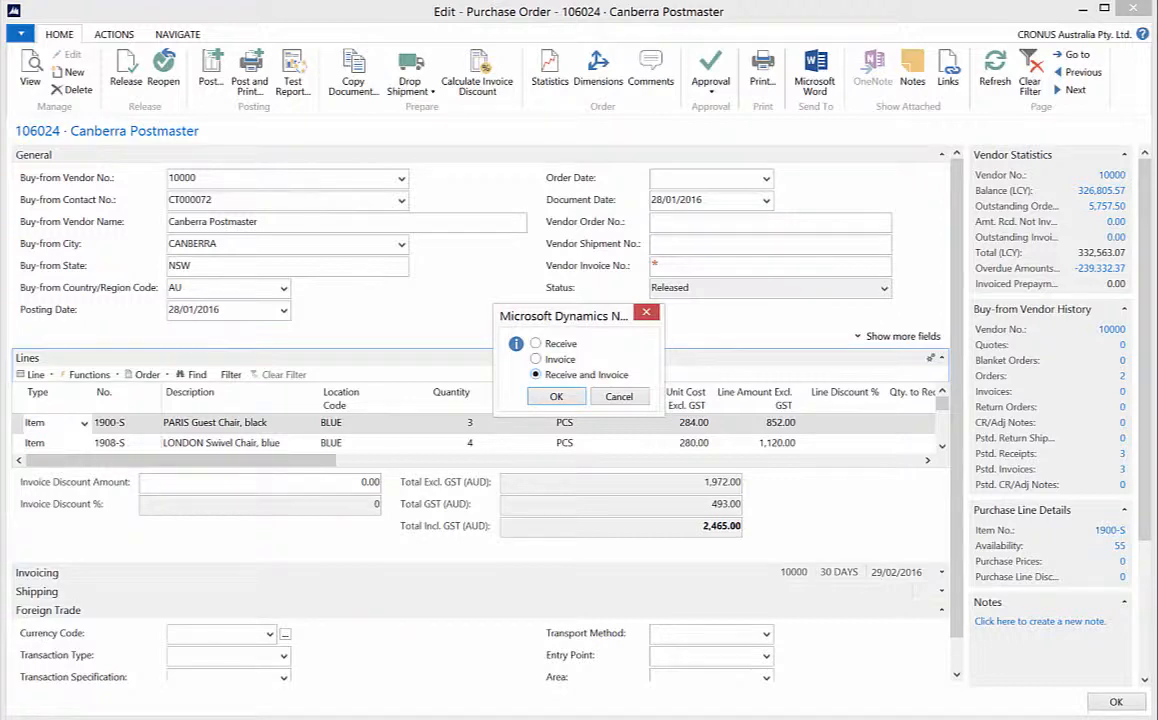
left_click(536, 343)
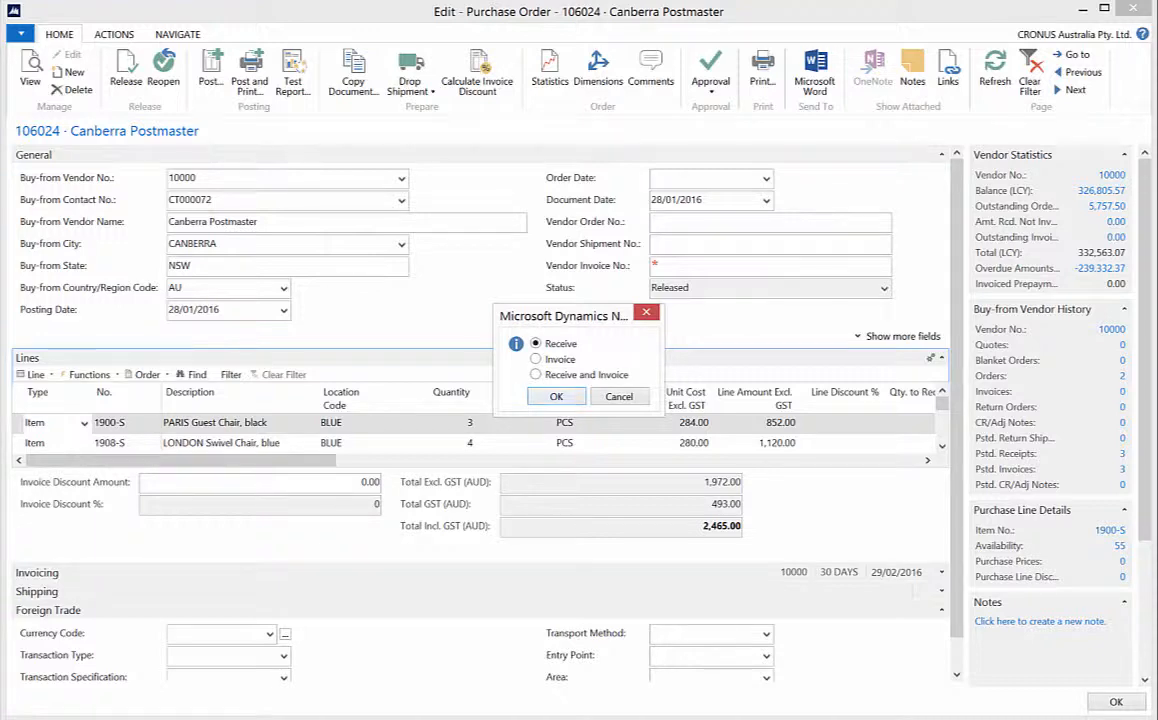
Step: Confirm posting purchase order 106024 as received
left_click(556, 396)
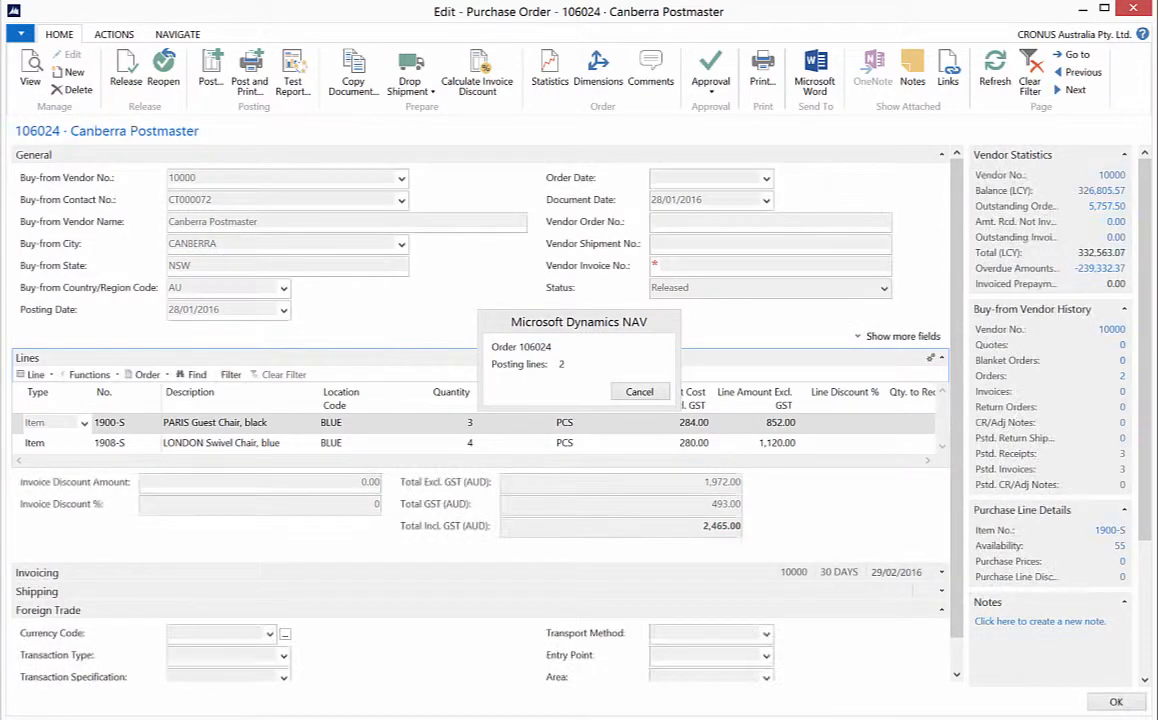
left_click(639, 391)
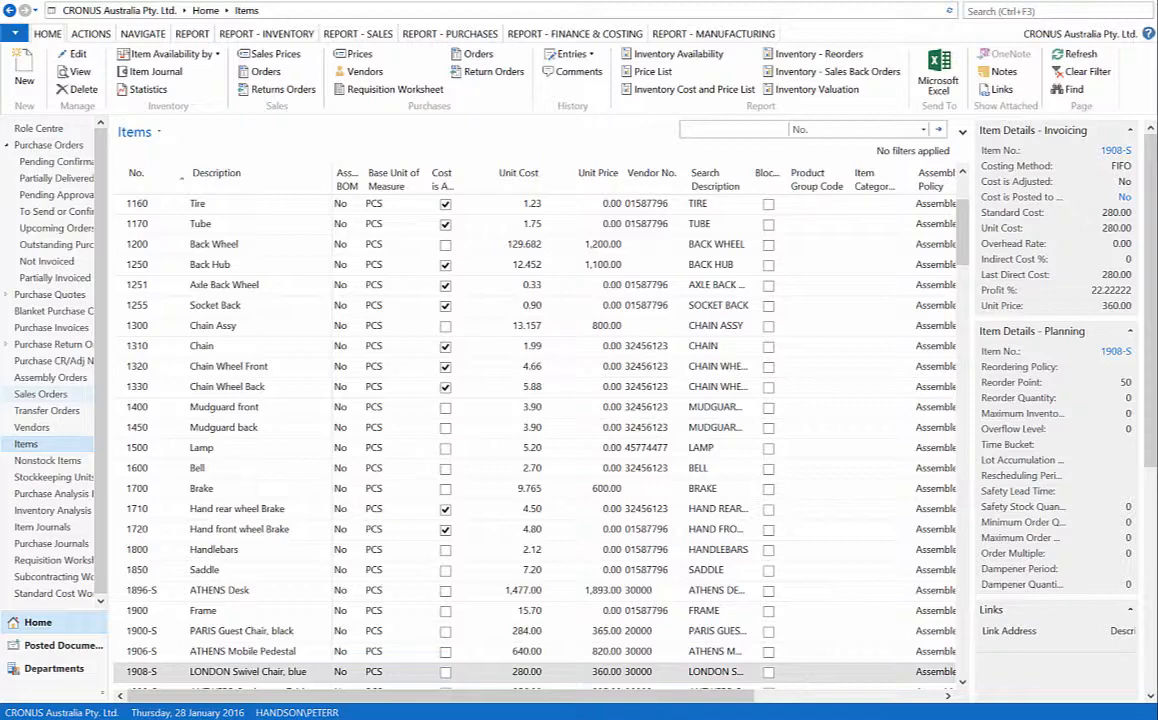
Step: Search the Items list for 1908-S and open its card showing inventory 309
type("1900")
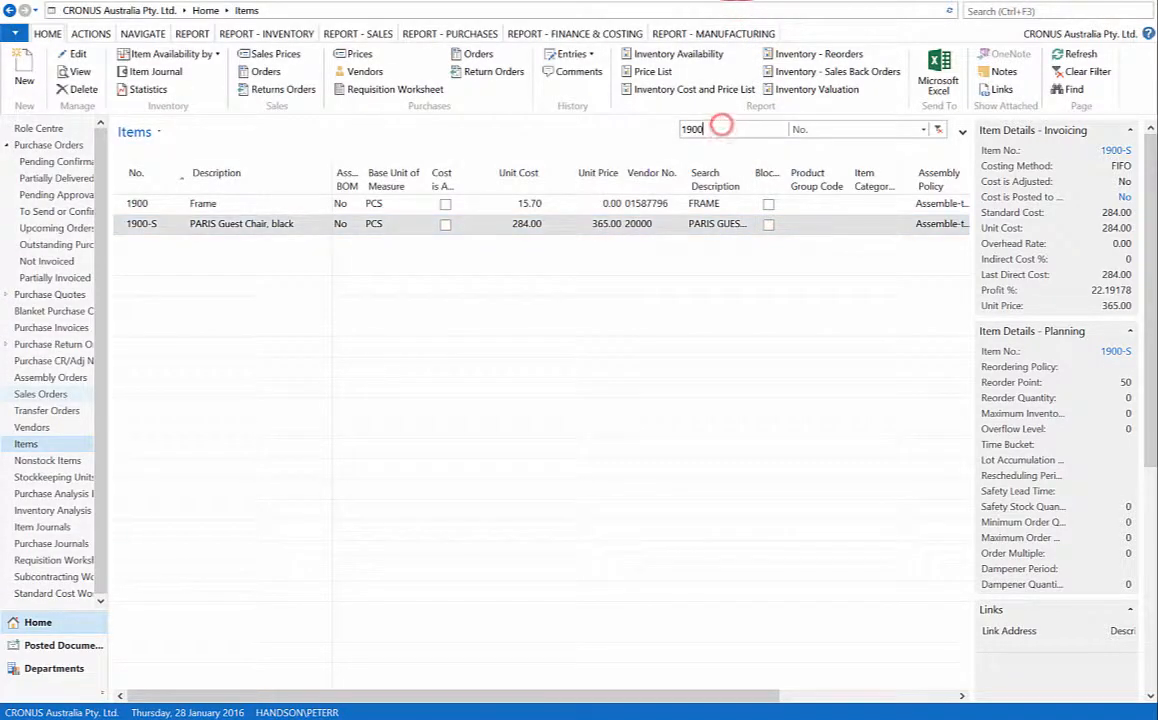
type("1908")
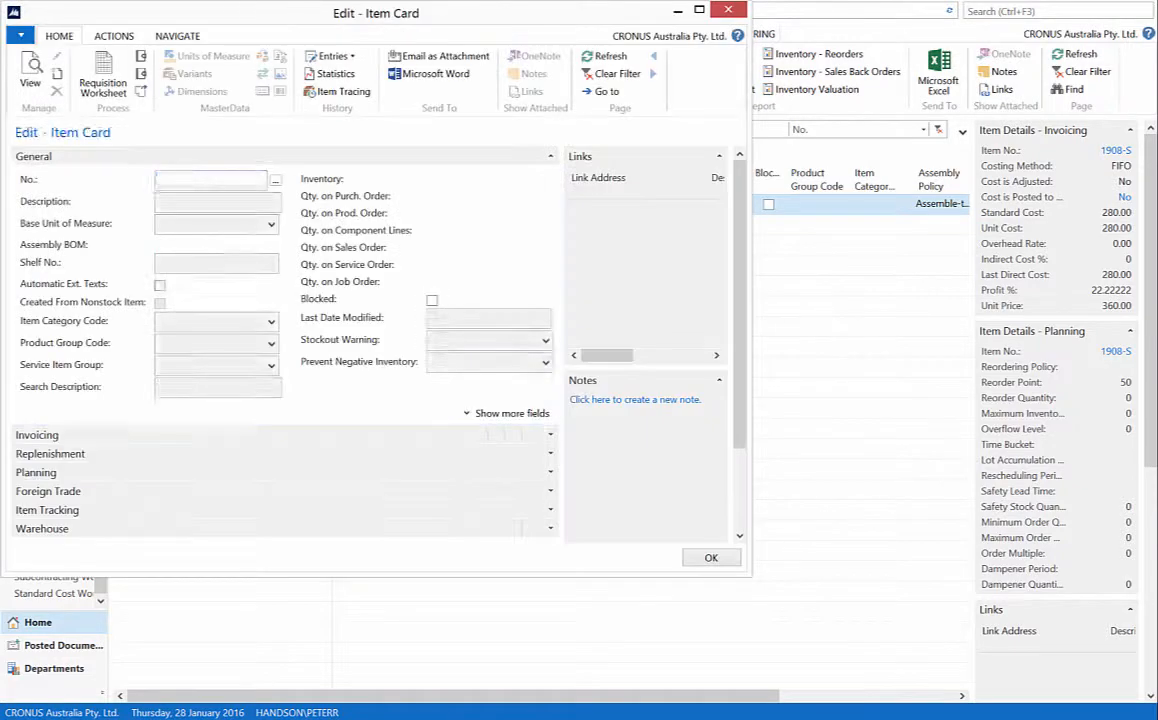
type("1908-S")
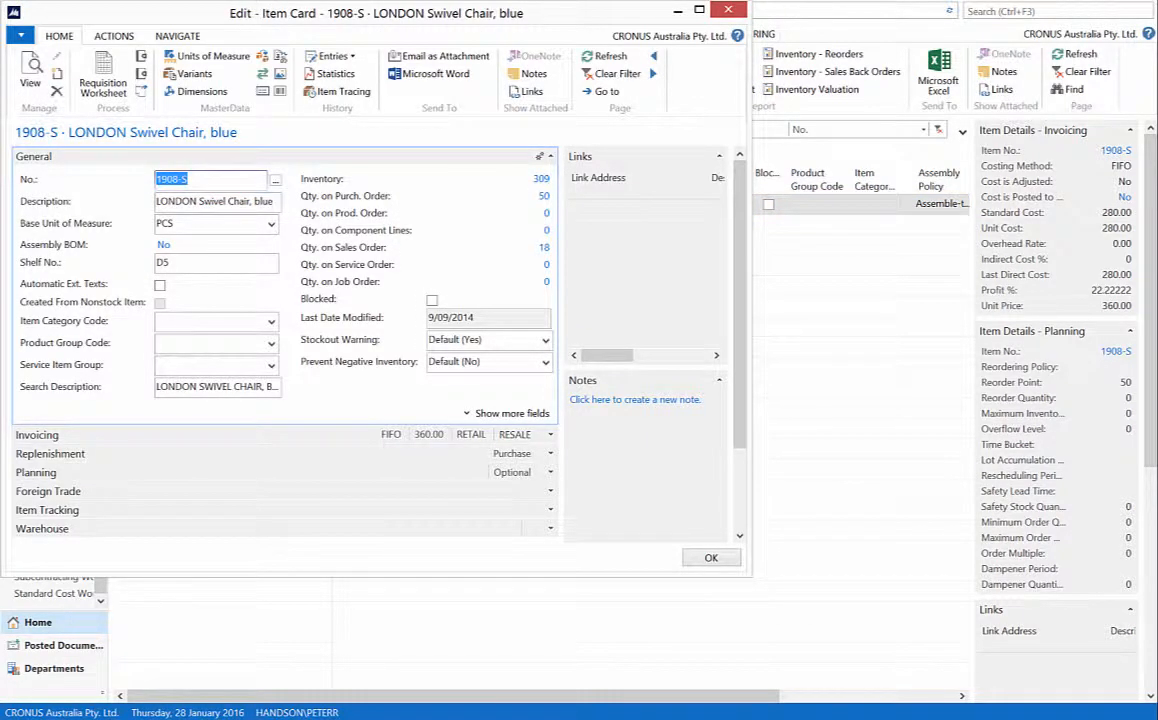